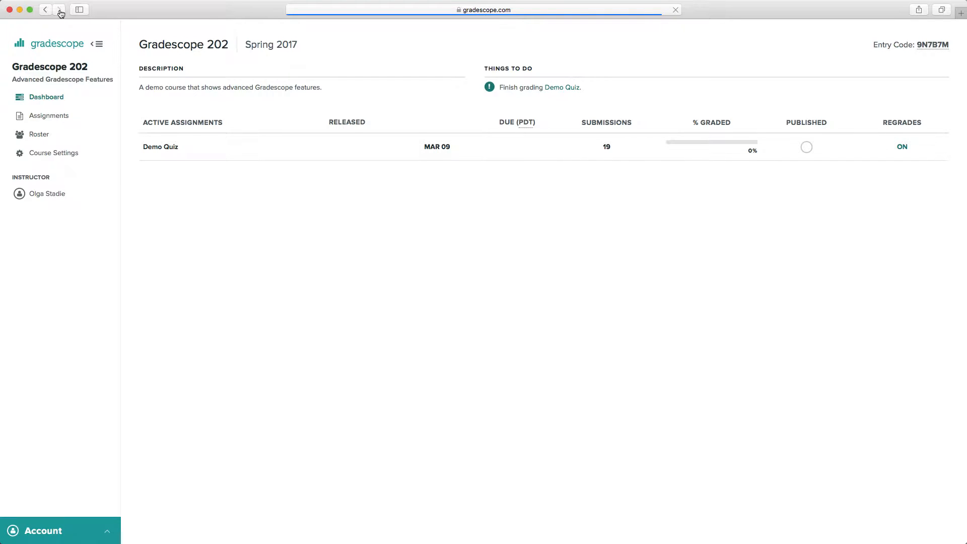
- Open the Demo Quiz assignment from the course dashboard
click(59, 9)
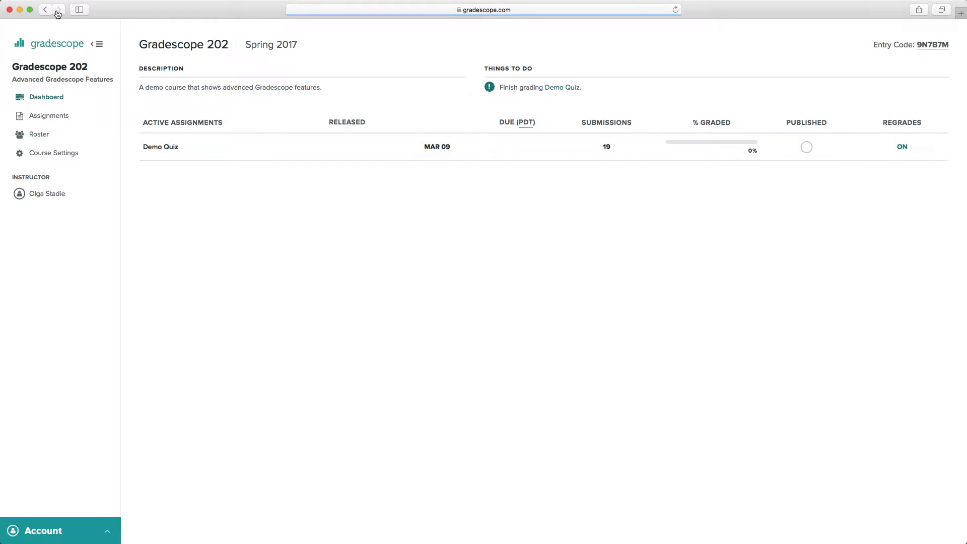
mouse_move(161, 147)
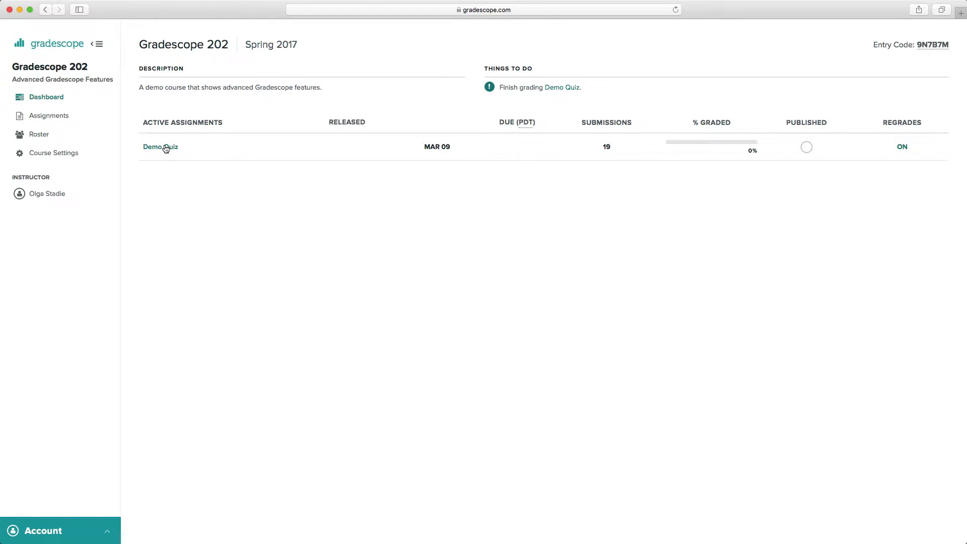
click(159, 146)
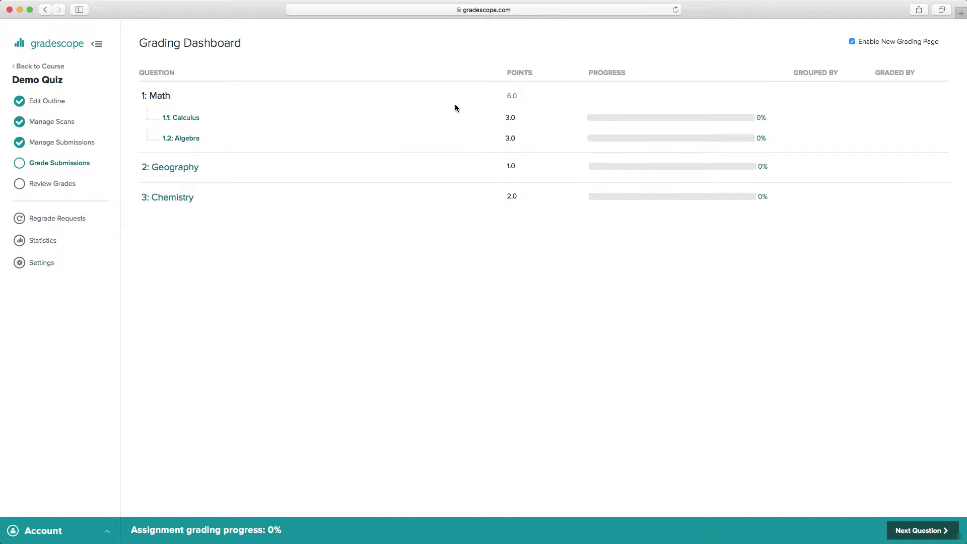
mouse_move(109, 171)
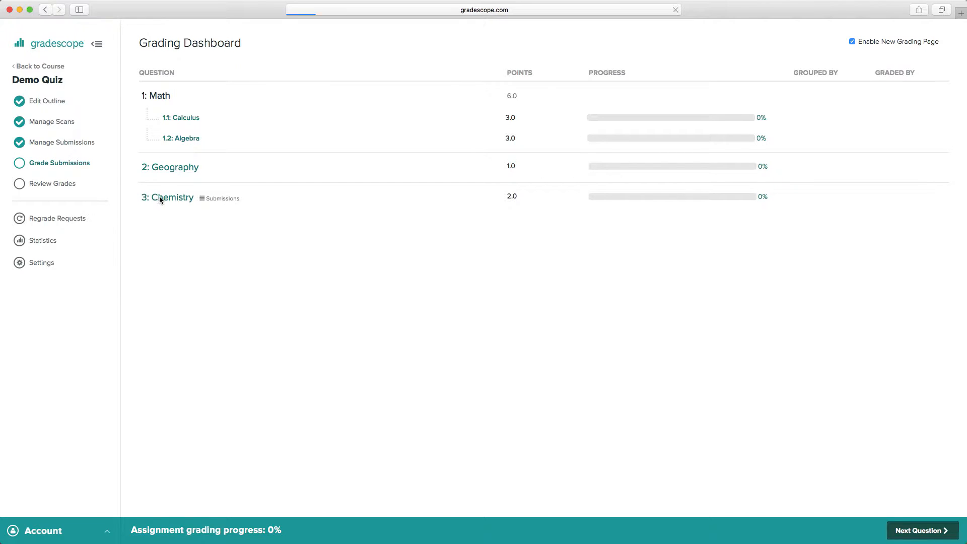
- Open 3: Chemistry and set answer groups with AI Multiple Choice Marks recognition
click(173, 197)
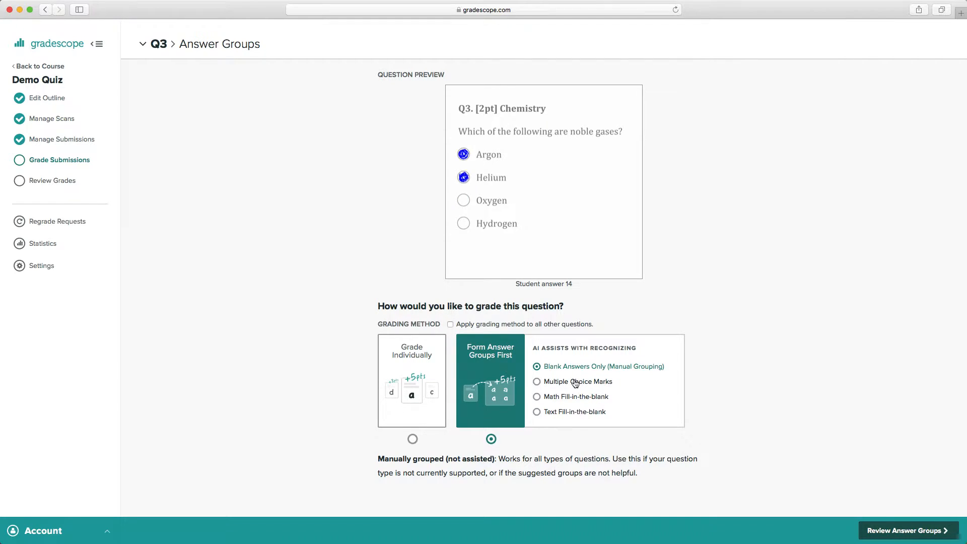
click(537, 381)
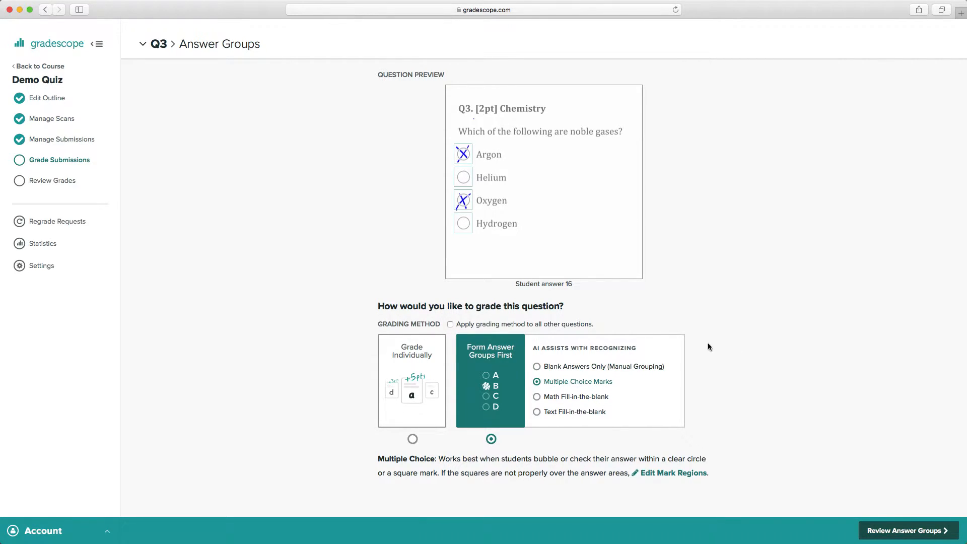
- Review Answer Groups and scroll through the six suggested Chemistry groups
click(906, 530)
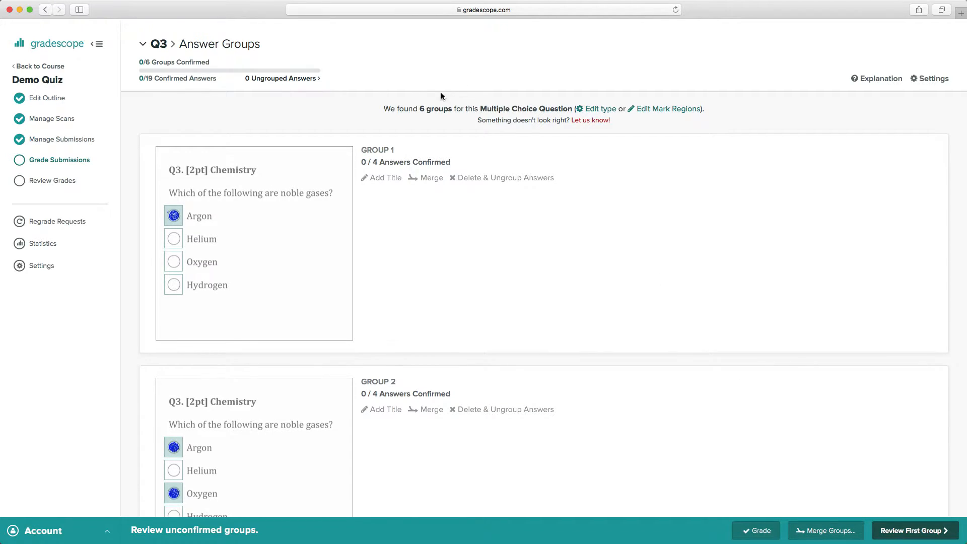
scroll(down, 3)
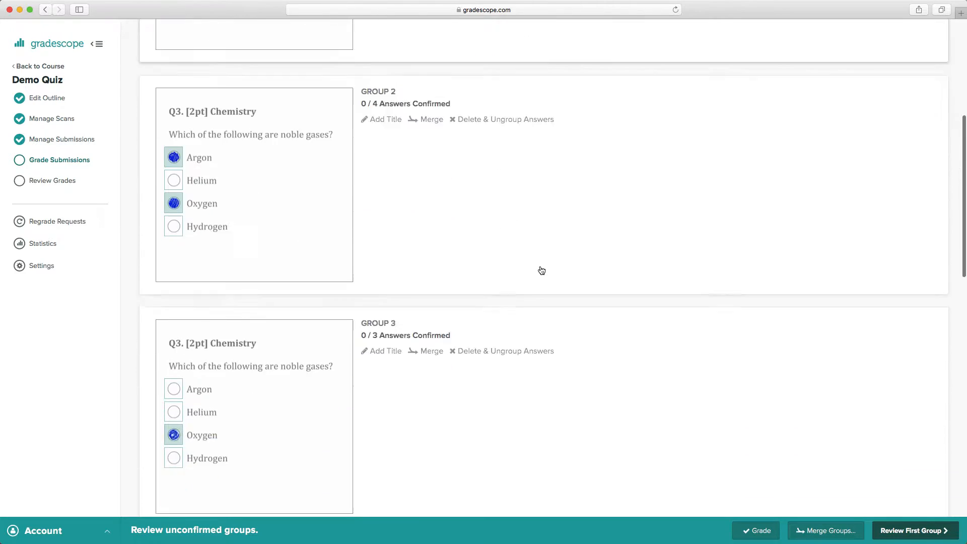
scroll(up, 3)
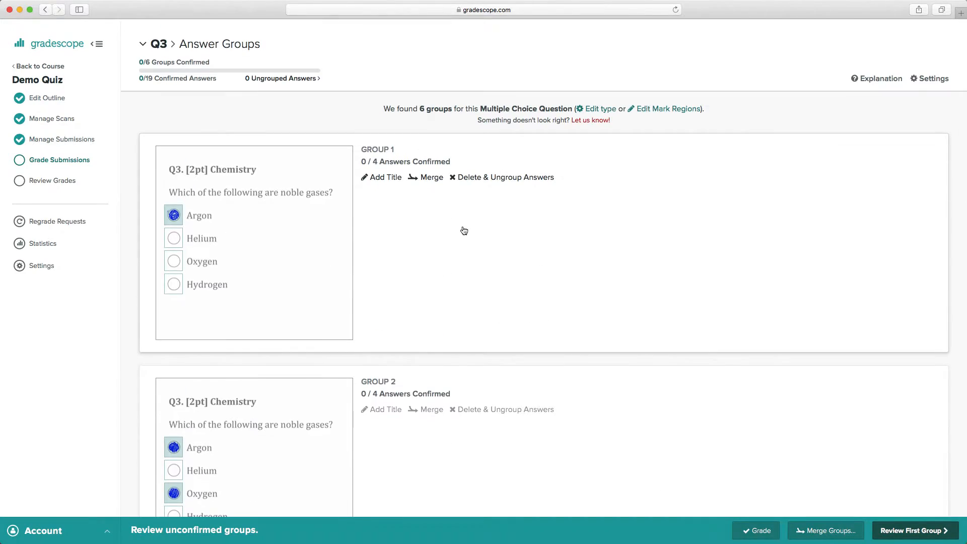
mouse_move(429, 190)
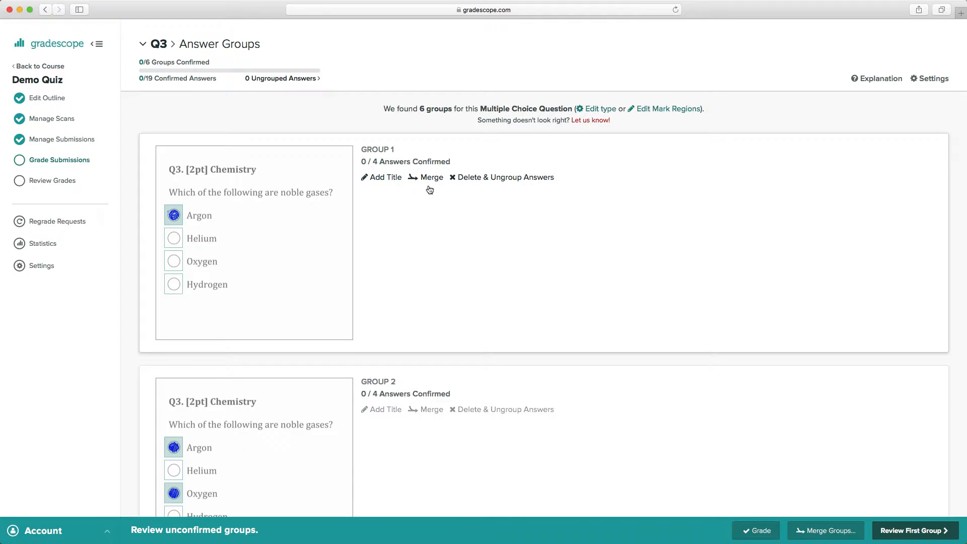
mouse_move(488, 179)
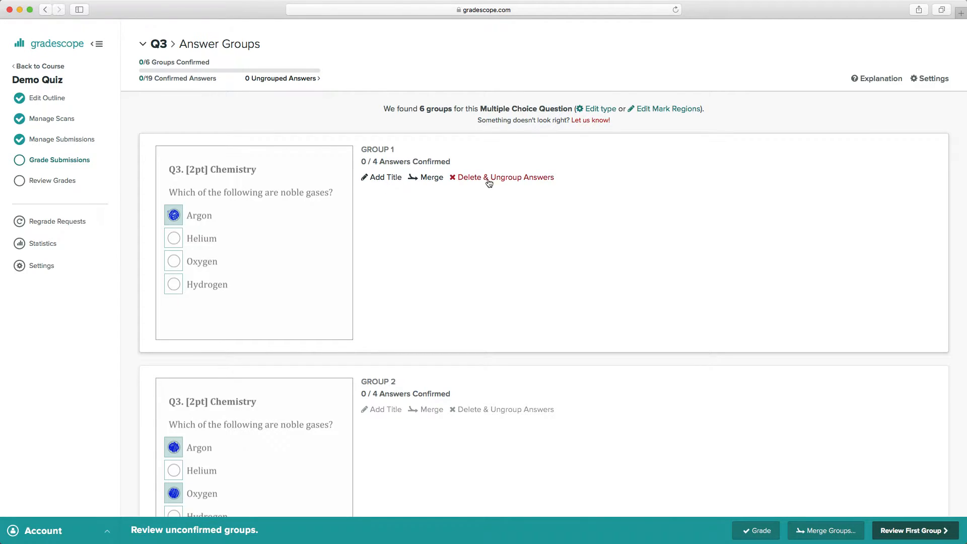
mouse_move(417, 240)
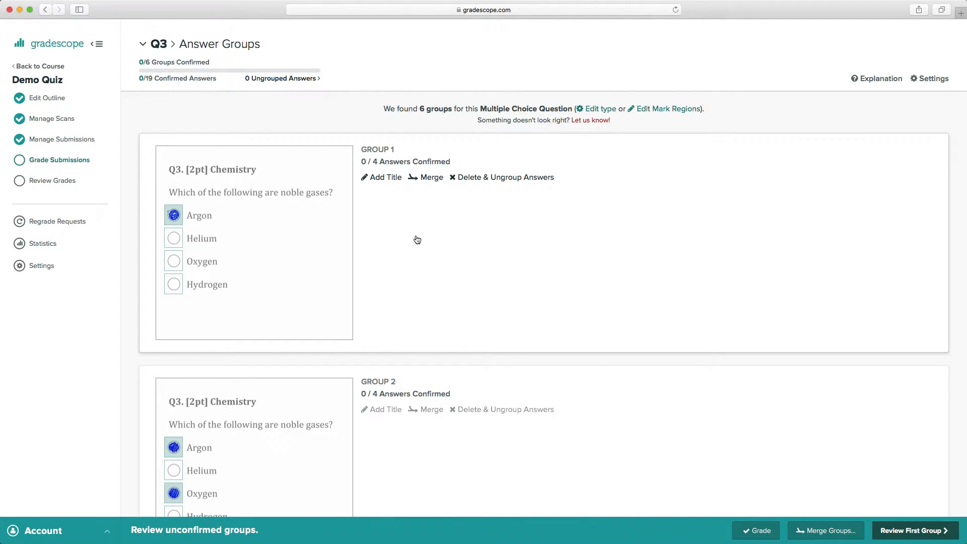
- Confirm the suggested Chemistry answer groups one by one, starting from the first
click(913, 531)
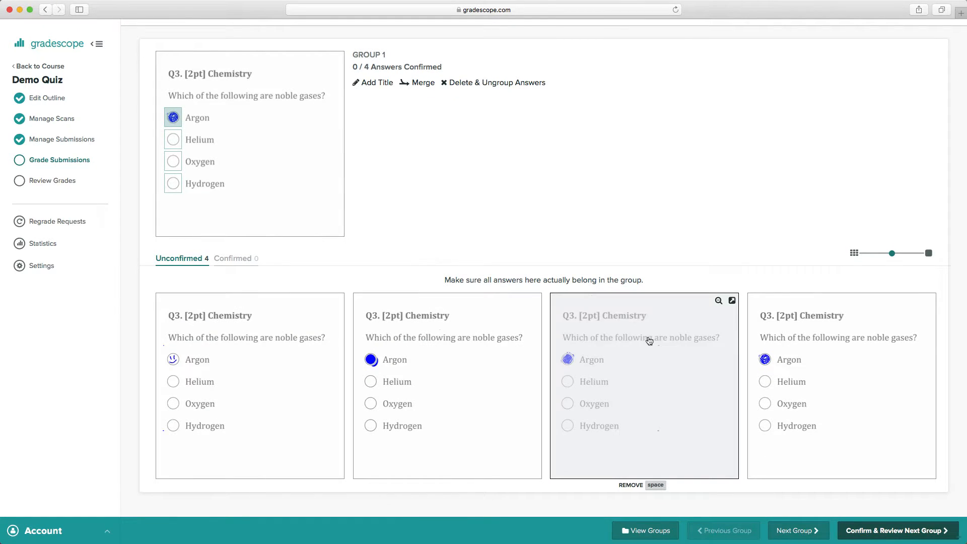
mouse_move(921, 537)
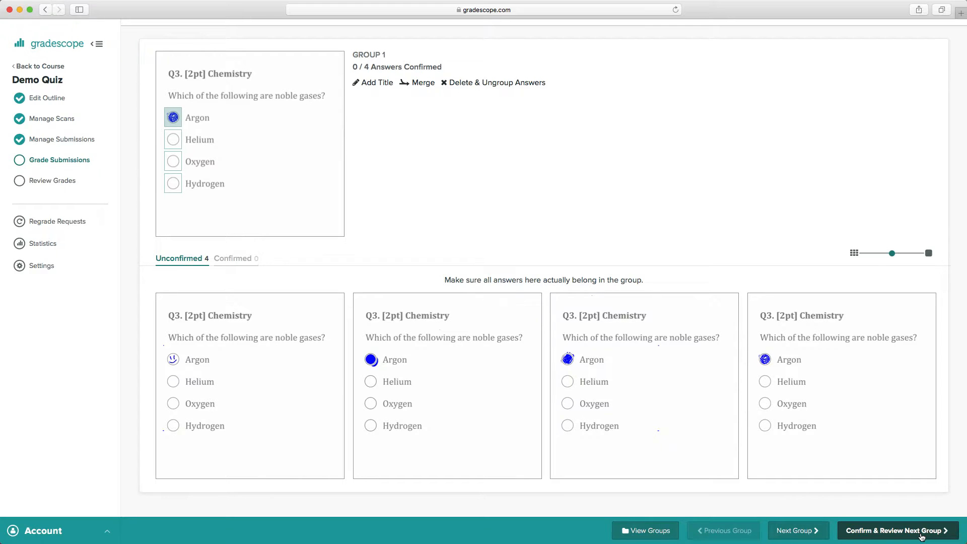
click(895, 530)
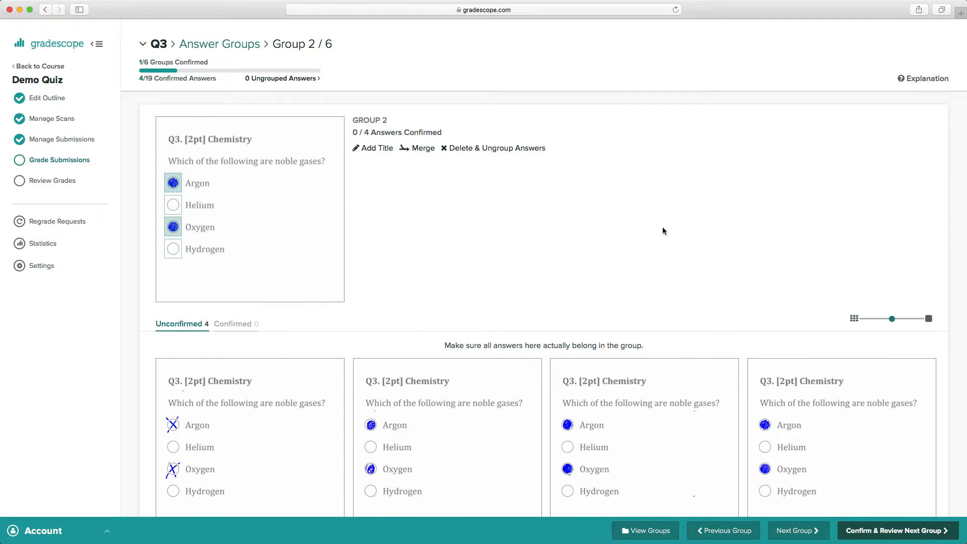
scroll(down, 3)
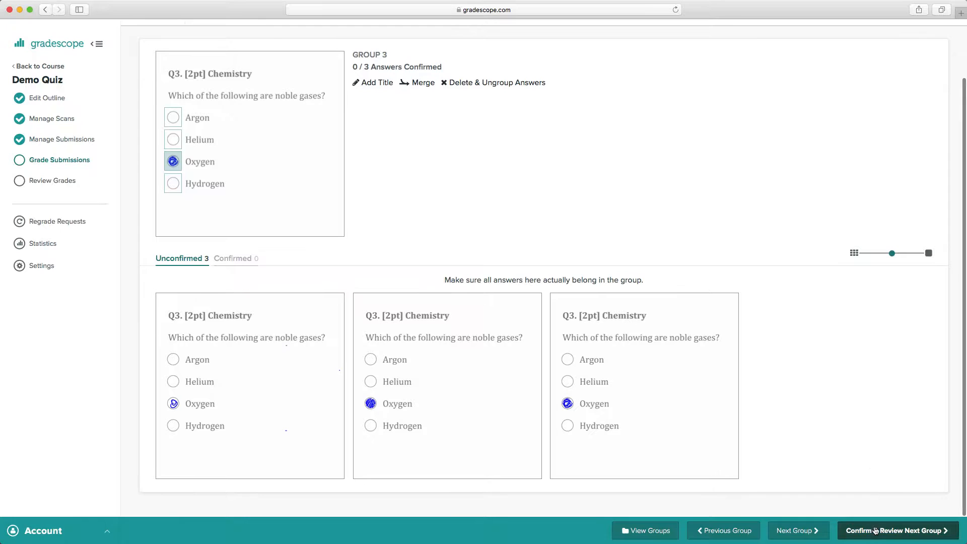
click(895, 530)
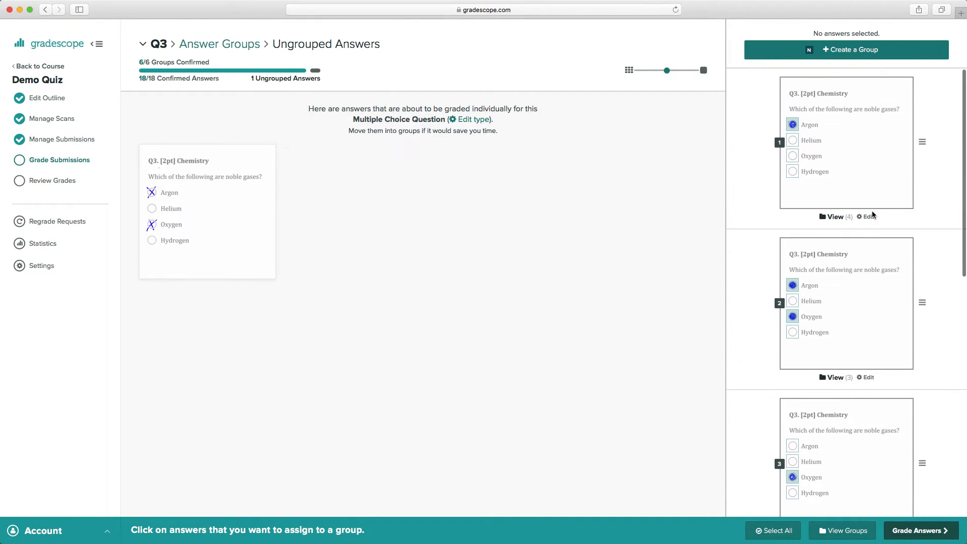
mouse_move(207, 217)
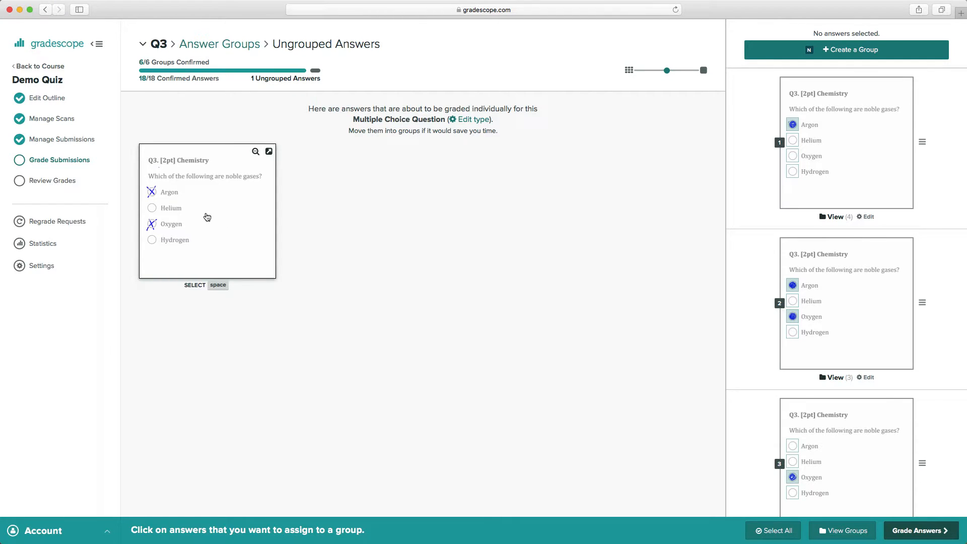
- Put the ungrouped Argon-and-Oxygen answer into group 2 and begin grading
click(846, 302)
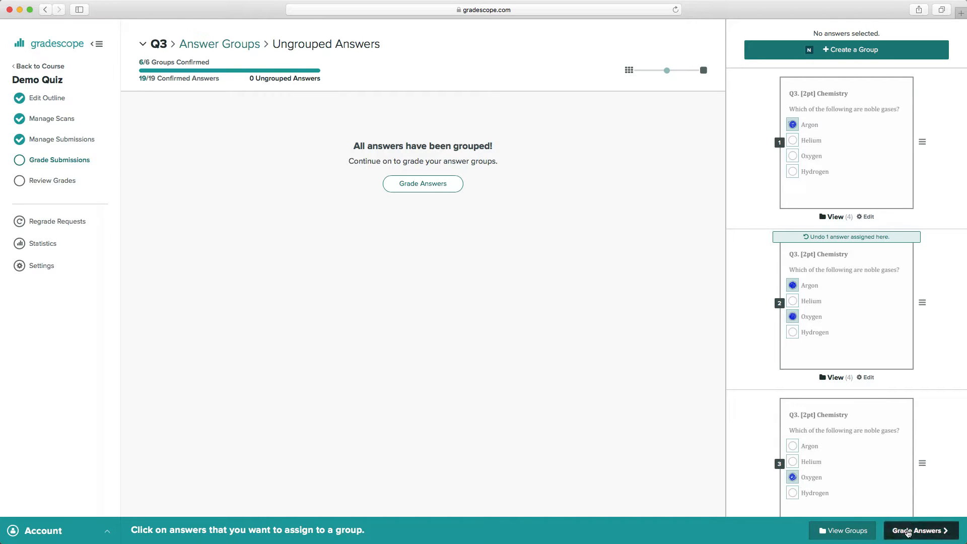
click(919, 530)
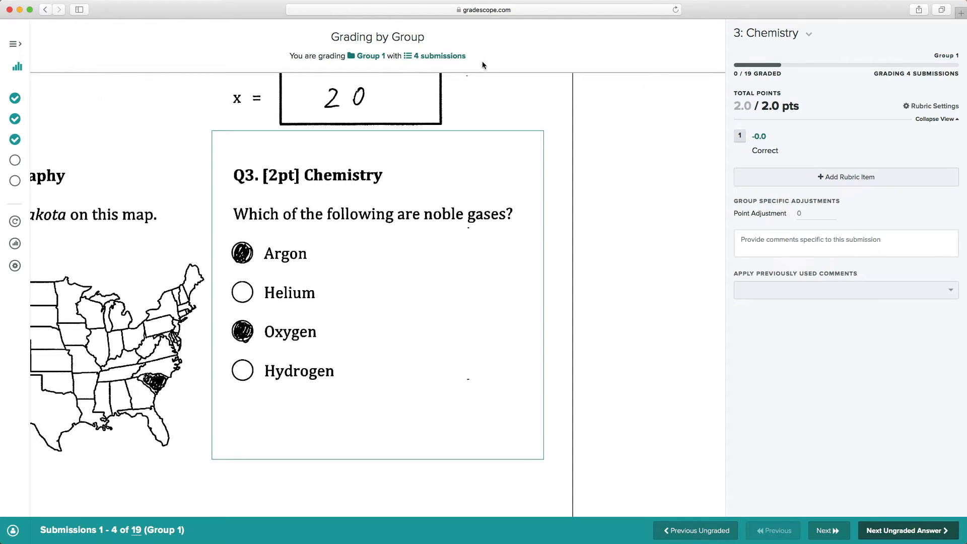
mouse_move(440, 34)
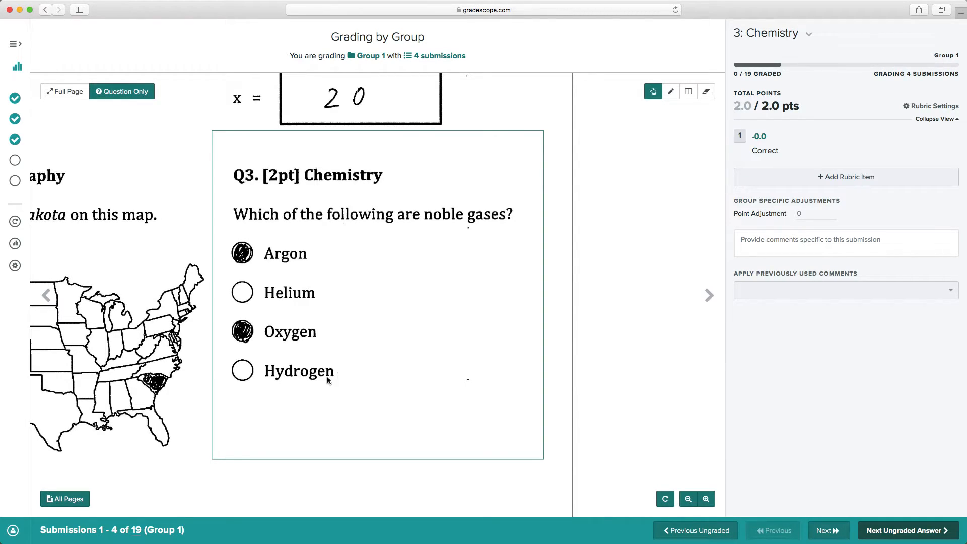
mouse_move(398, 323)
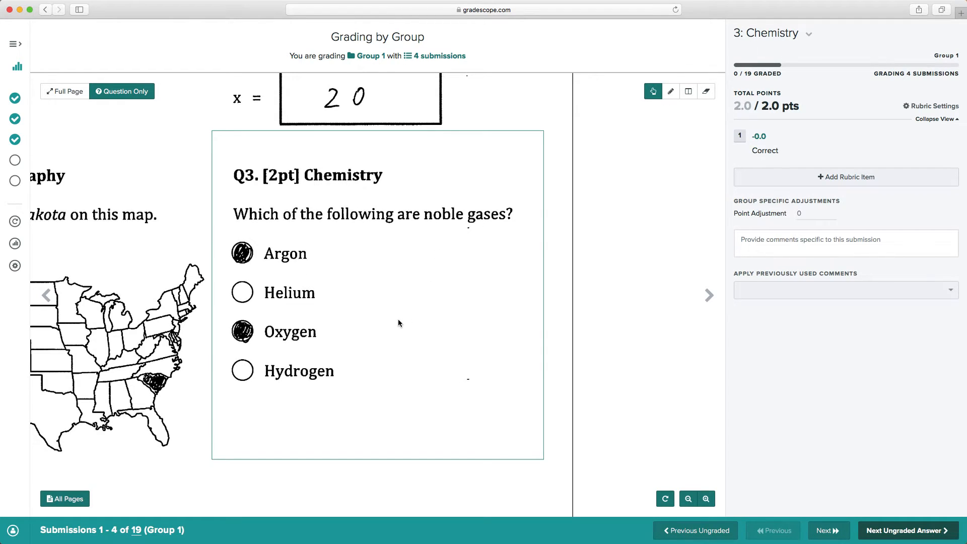
mouse_move(396, 311)
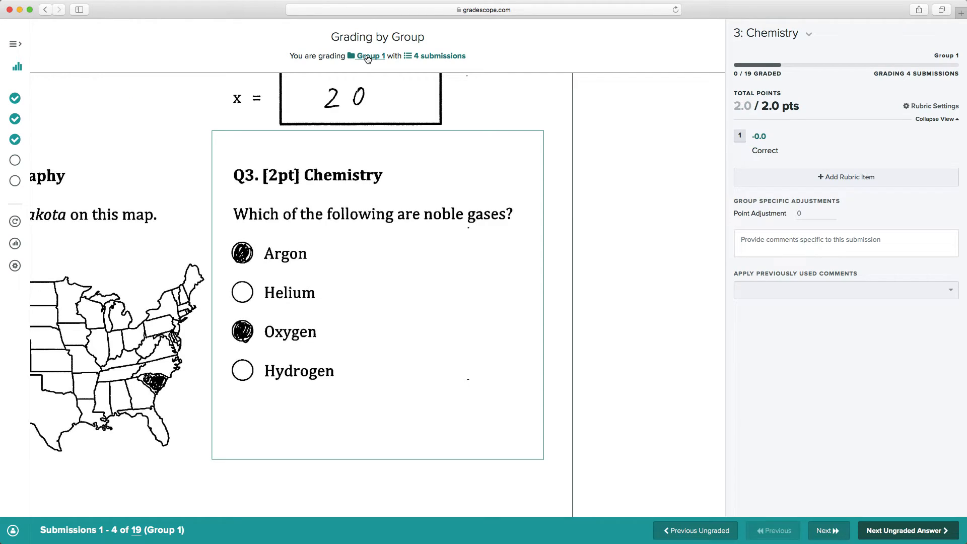
mouse_move(438, 55)
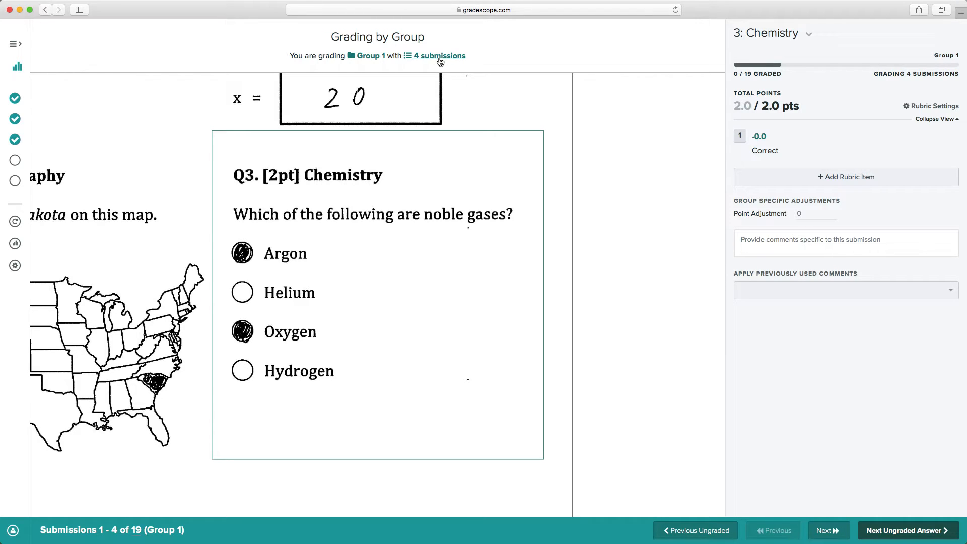
mouse_move(448, 97)
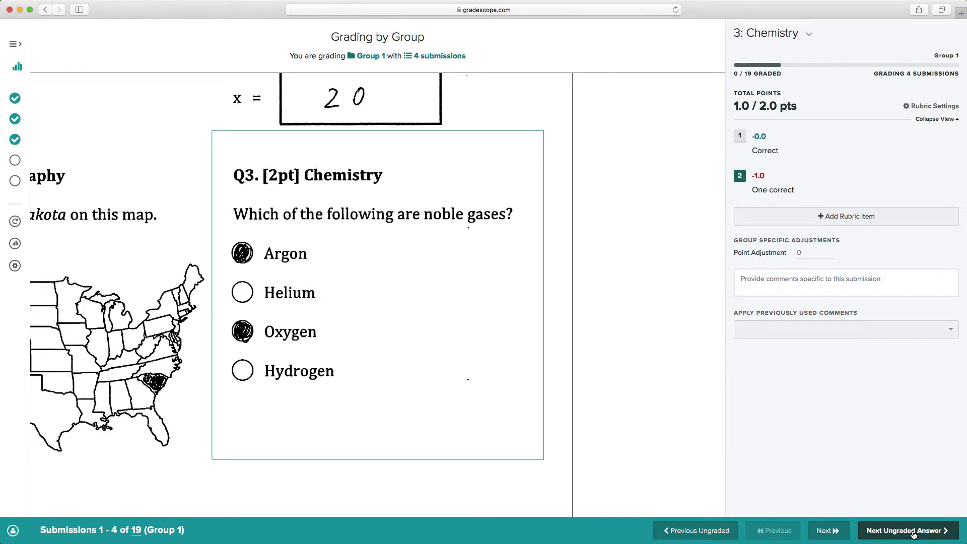
- Grade each Chemistry group using One correct (−1.0) and Both incorrect (−2.0)
click(906, 530)
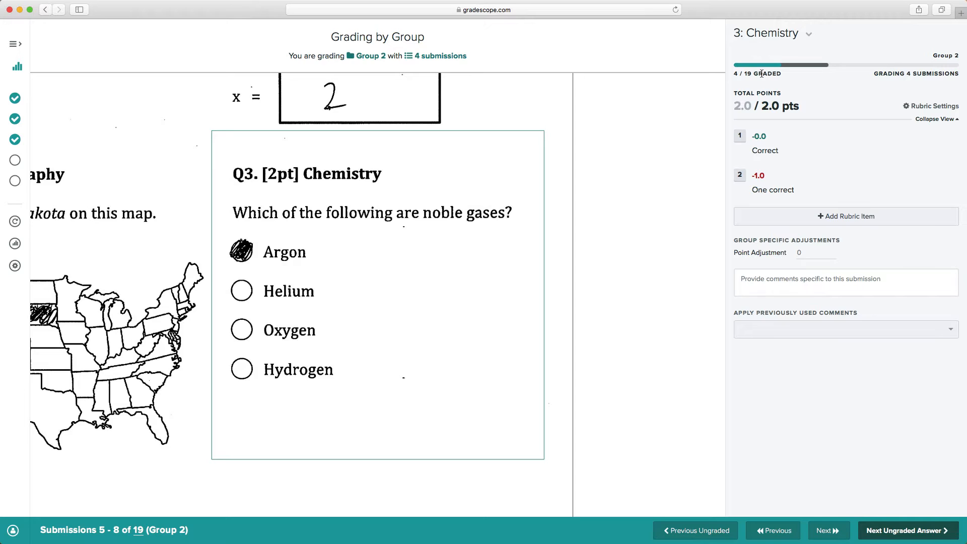
click(905, 530)
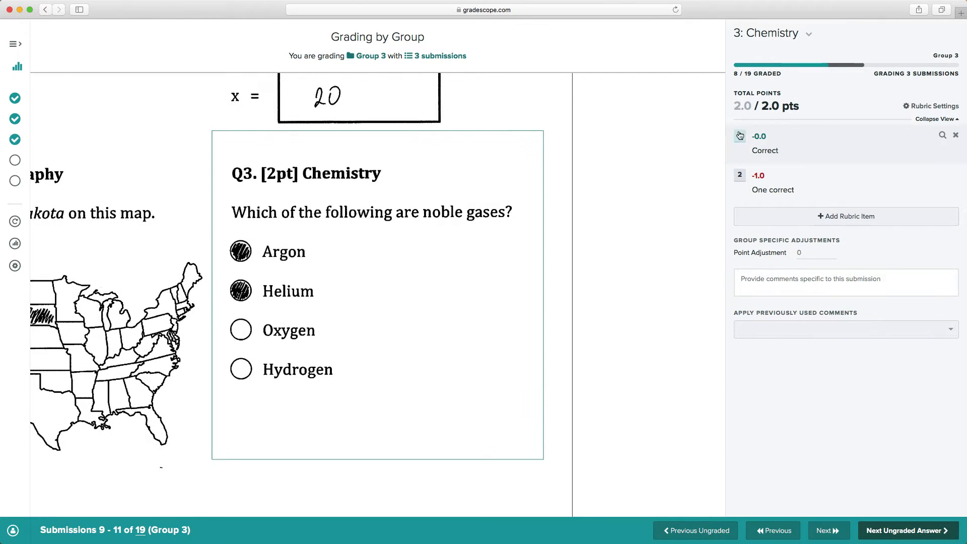
text(Bo)
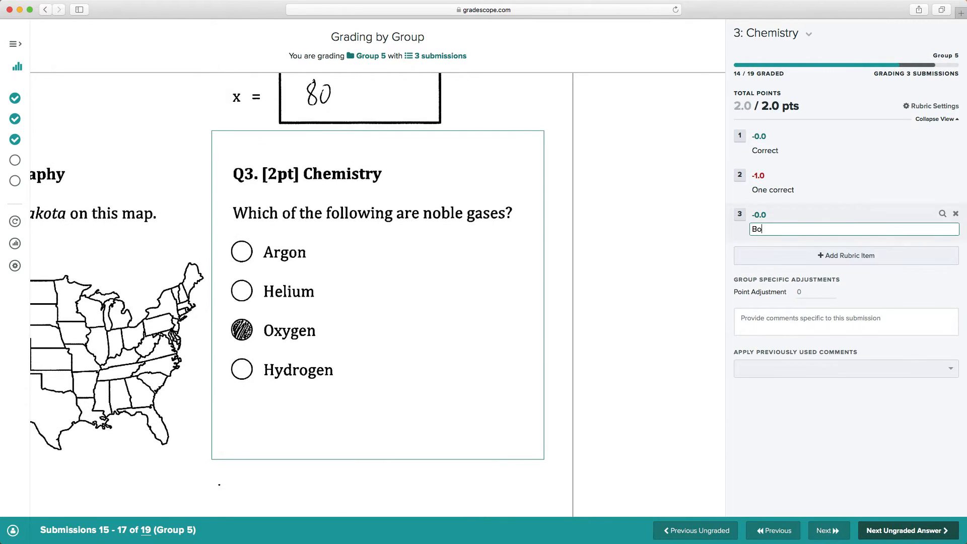
click(906, 530)
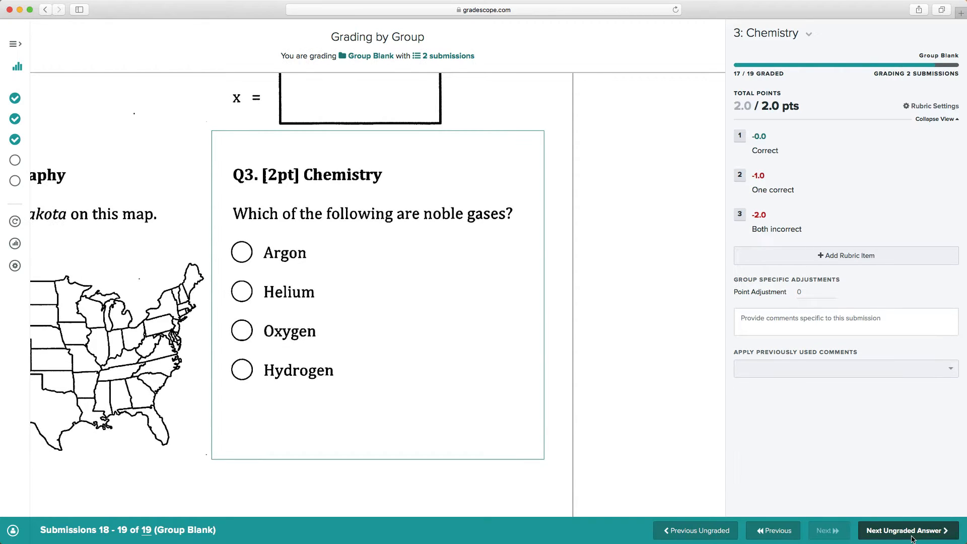
click(905, 530)
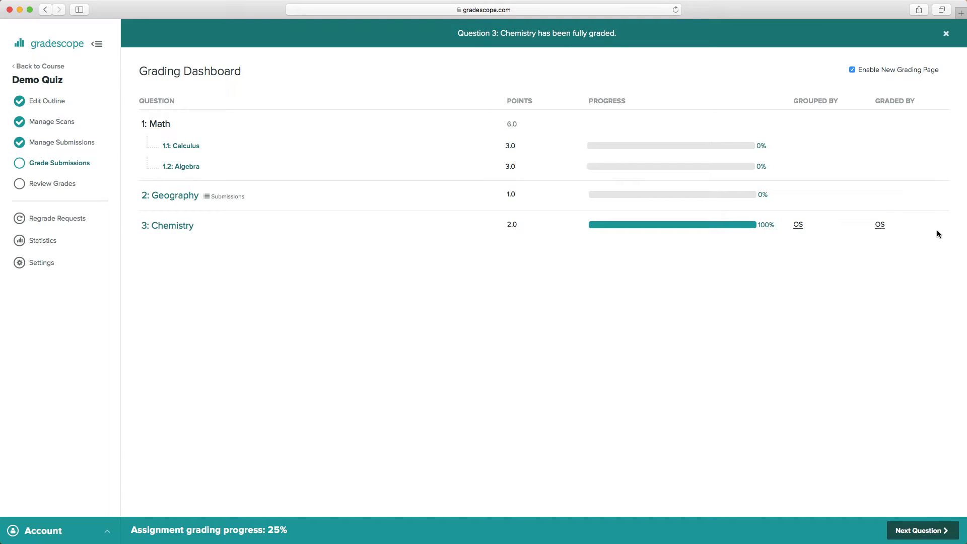
mouse_move(221, 221)
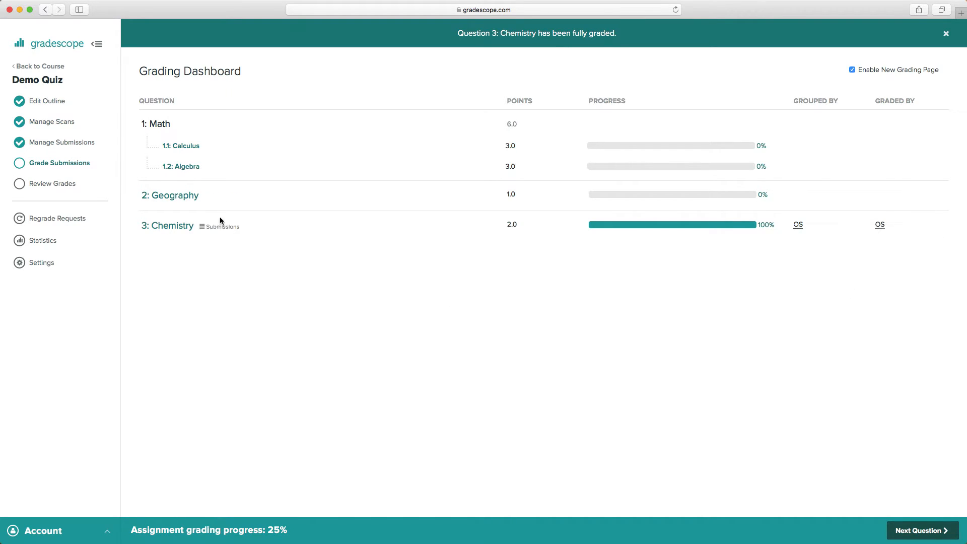
- Open 1.2 Algebra with Math Fill-in-the-blank answer groups and view the suggestions
click(184, 166)
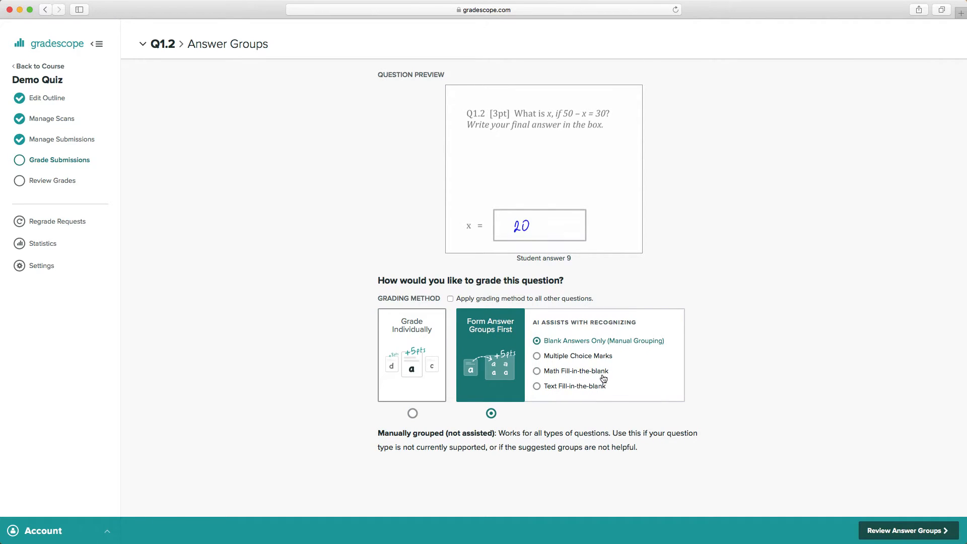
click(537, 371)
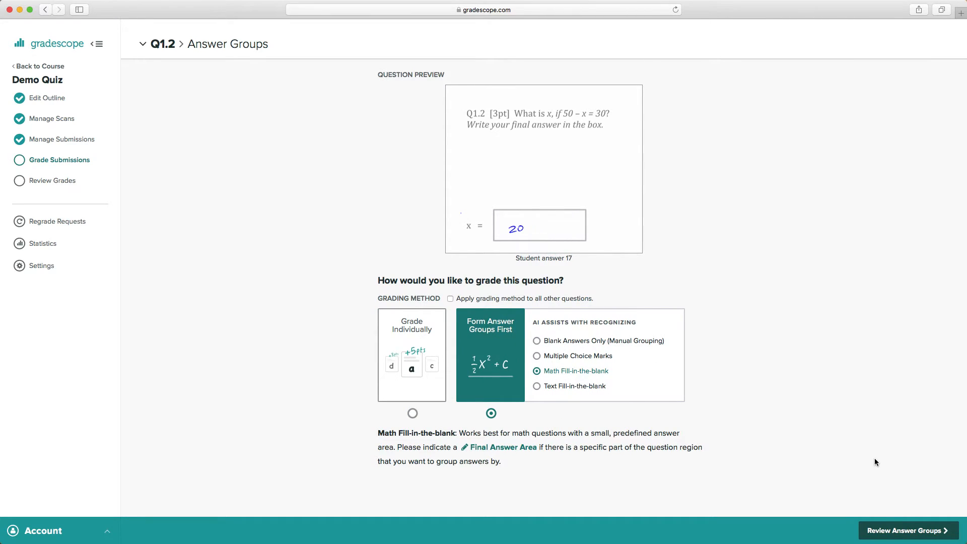
click(906, 530)
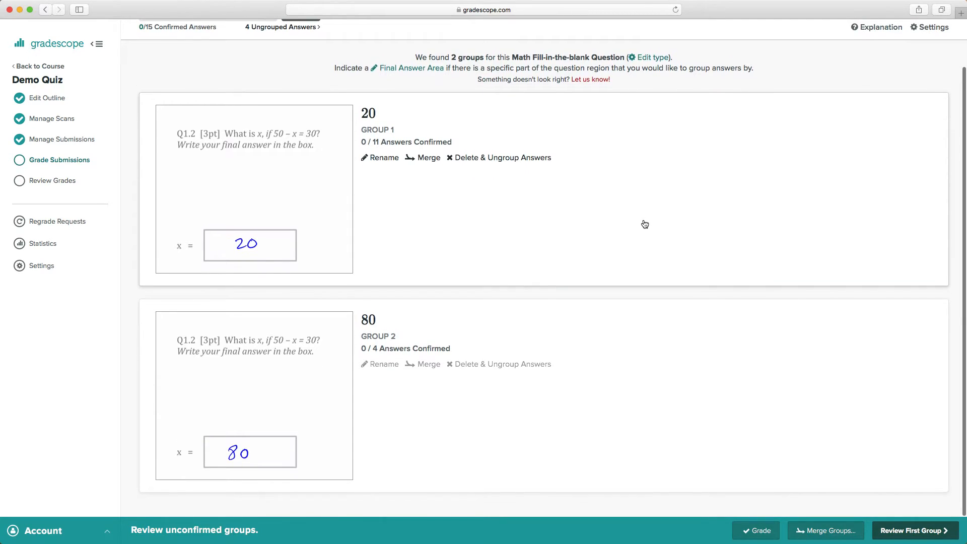
mouse_move(653, 245)
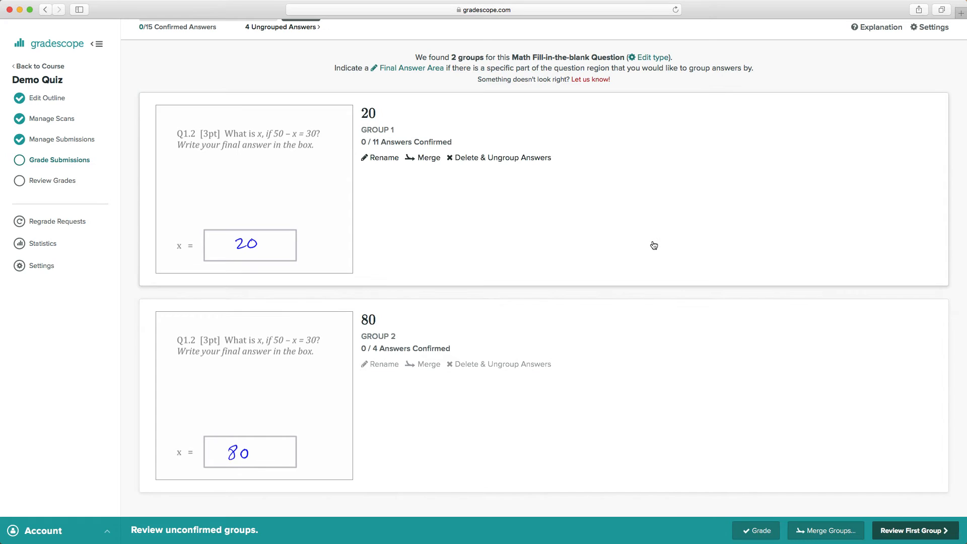
mouse_move(486, 91)
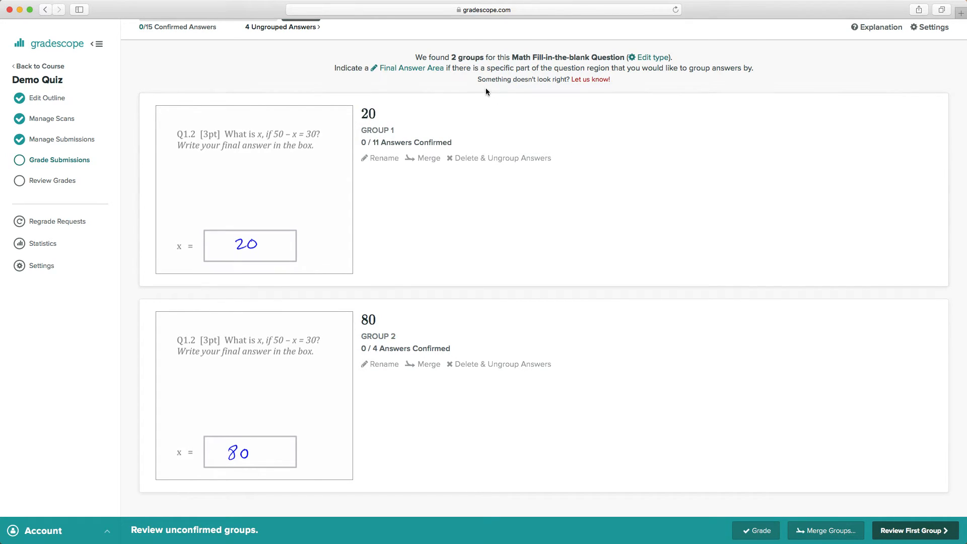
- Confirm the 20 group (11 answers) and the 80 group (4 answers)
click(410, 68)
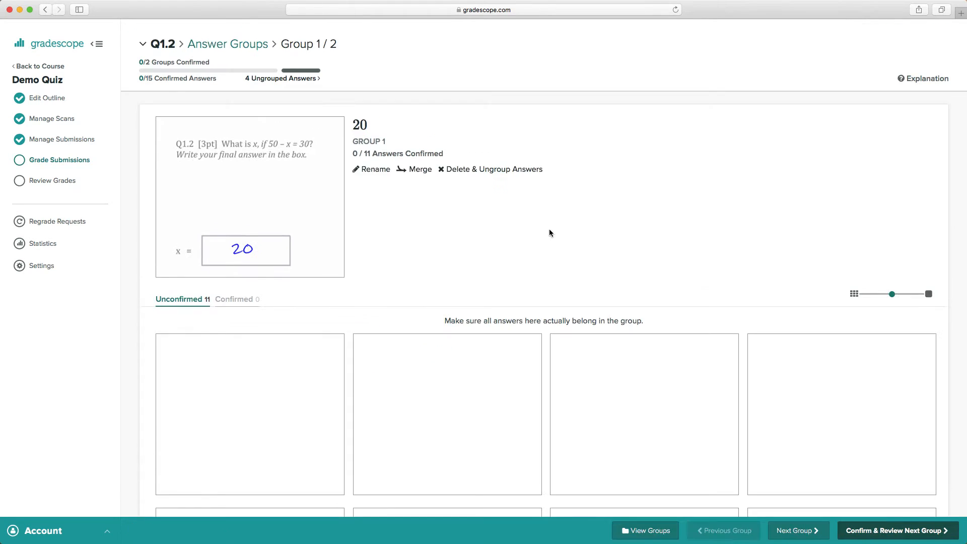
click(895, 530)
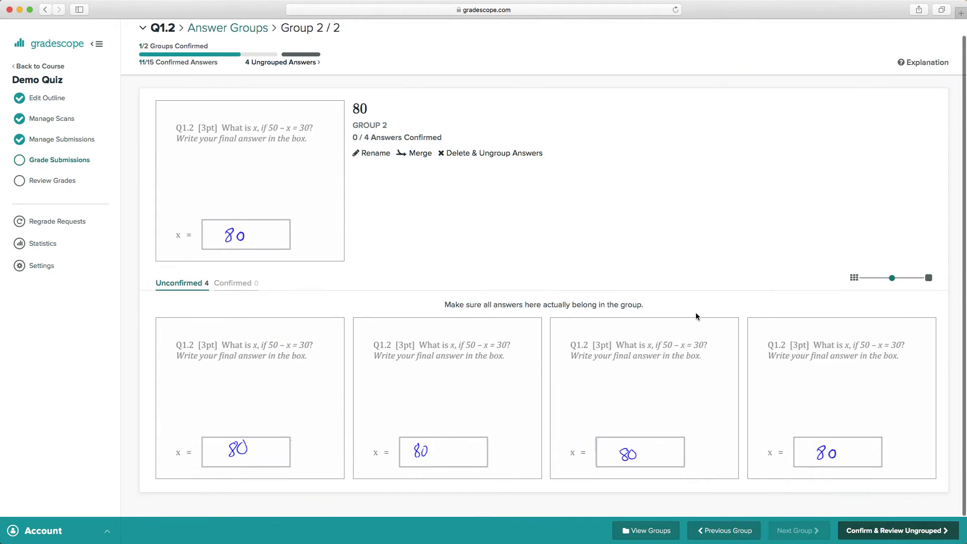
click(895, 530)
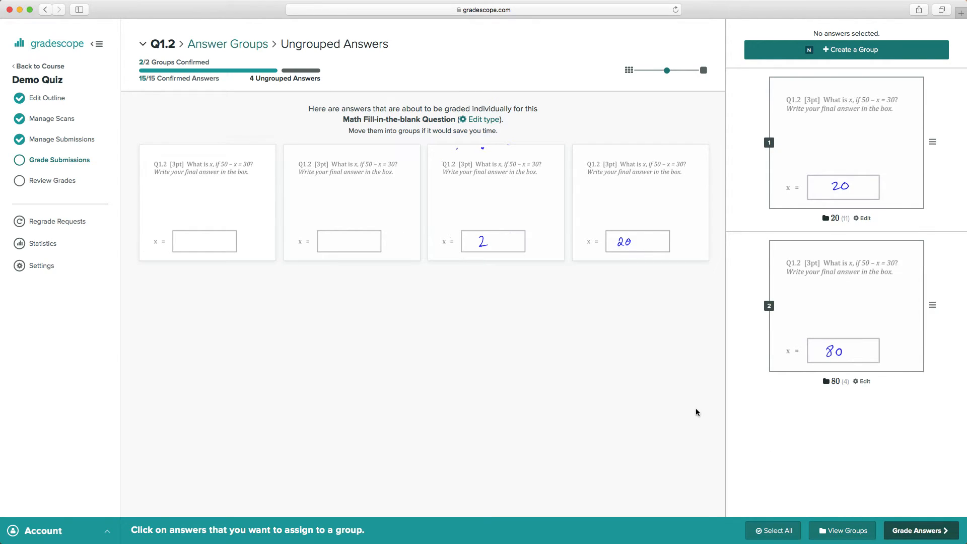
mouse_move(647, 225)
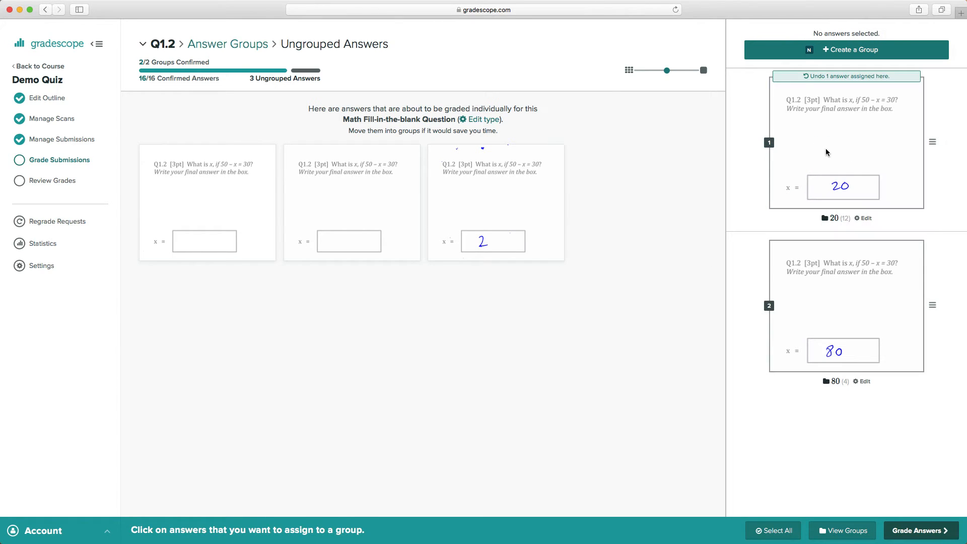
- Group the two blank Algebra answers into a new 'Blank' group, then Grade Answers
click(352, 203)
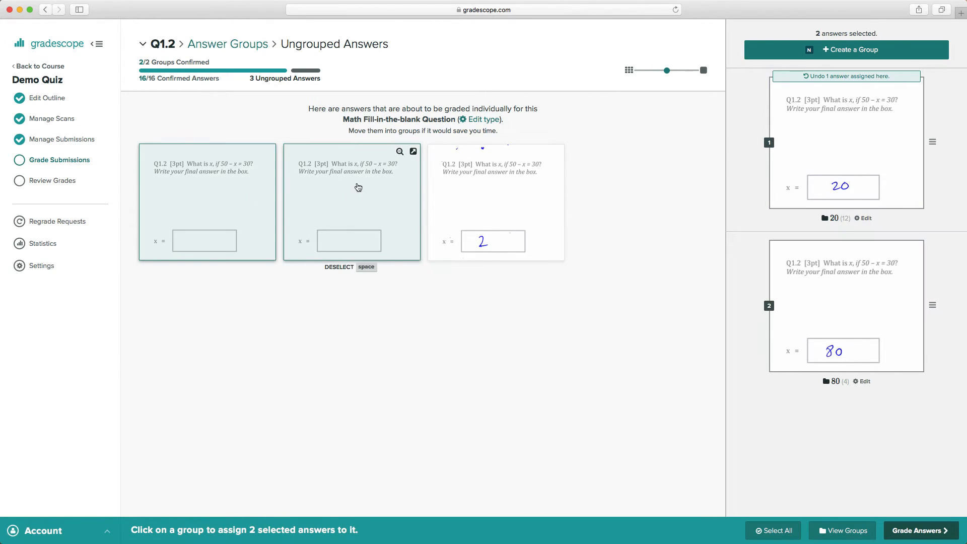
click(849, 49)
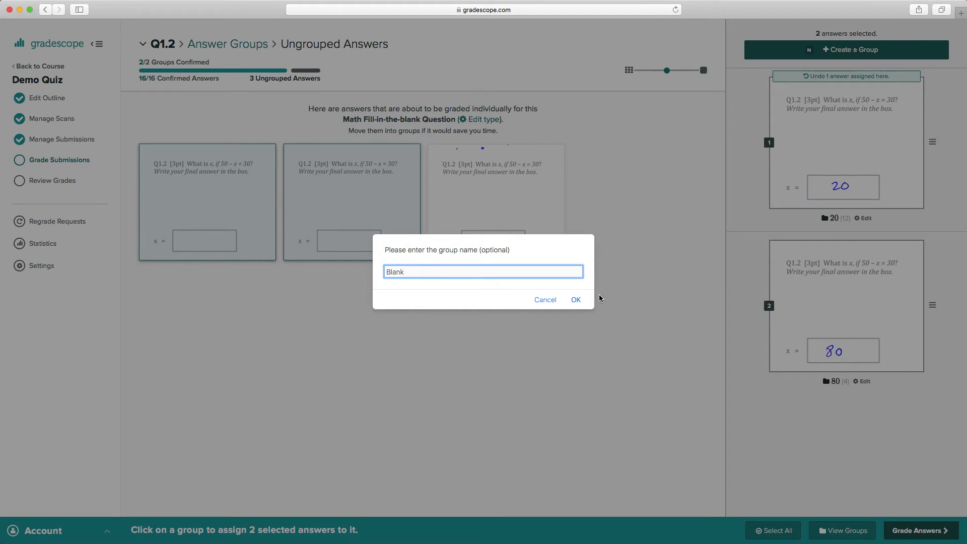
click(575, 299)
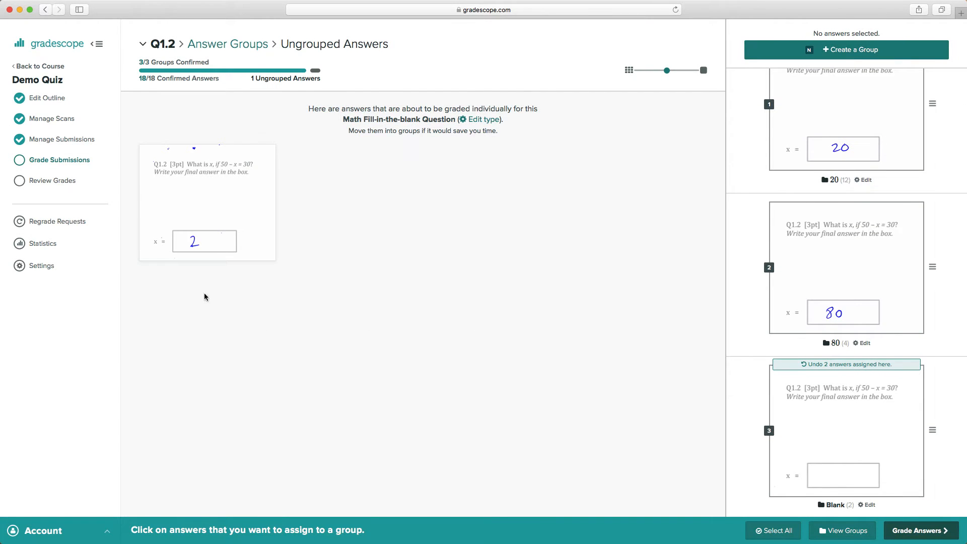
mouse_move(729, 434)
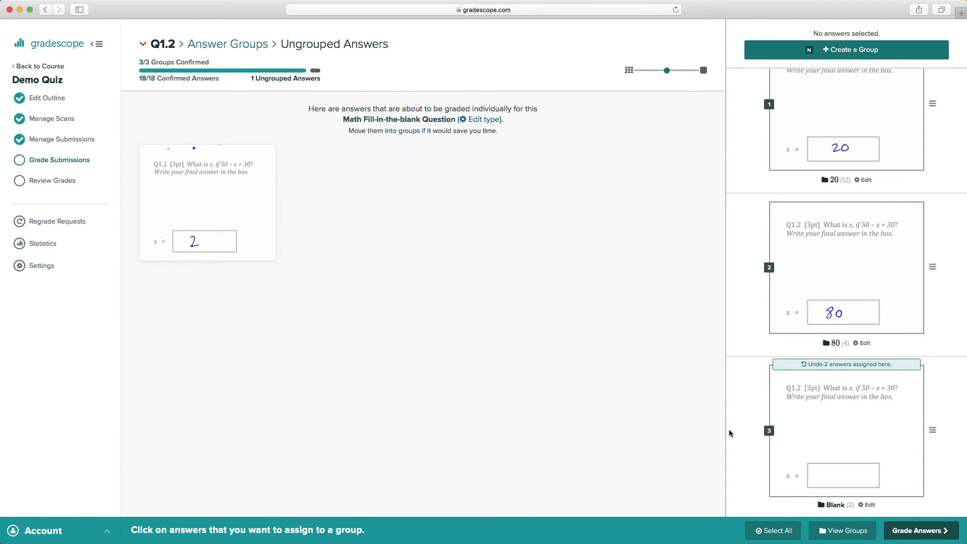
click(919, 530)
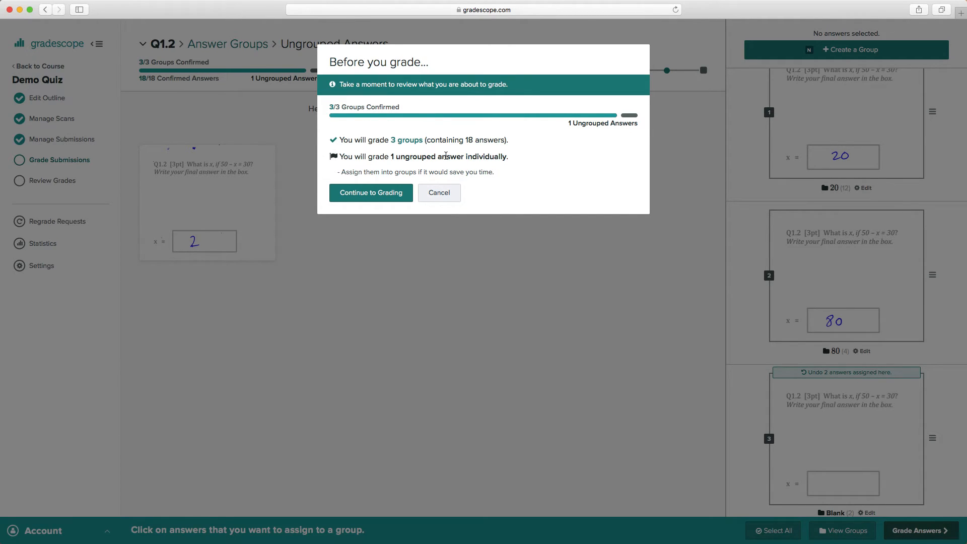
- Mark the 80 group, Blank group and lone 2 answer at −3 each
click(371, 192)
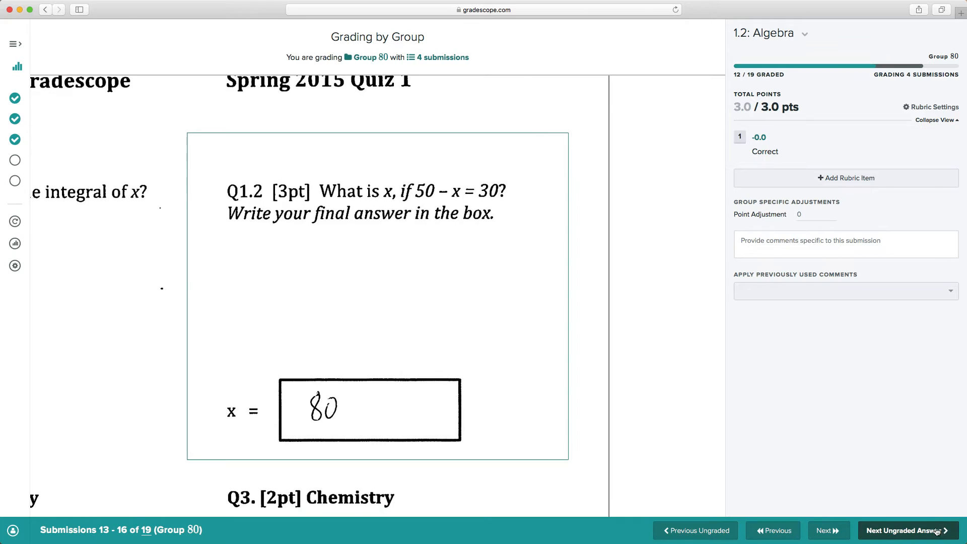
click(845, 178)
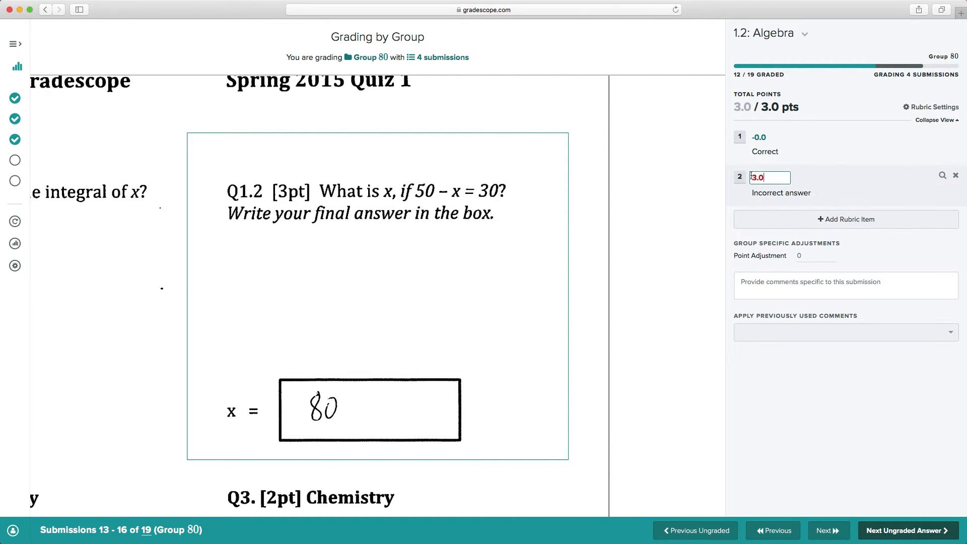
click(906, 530)
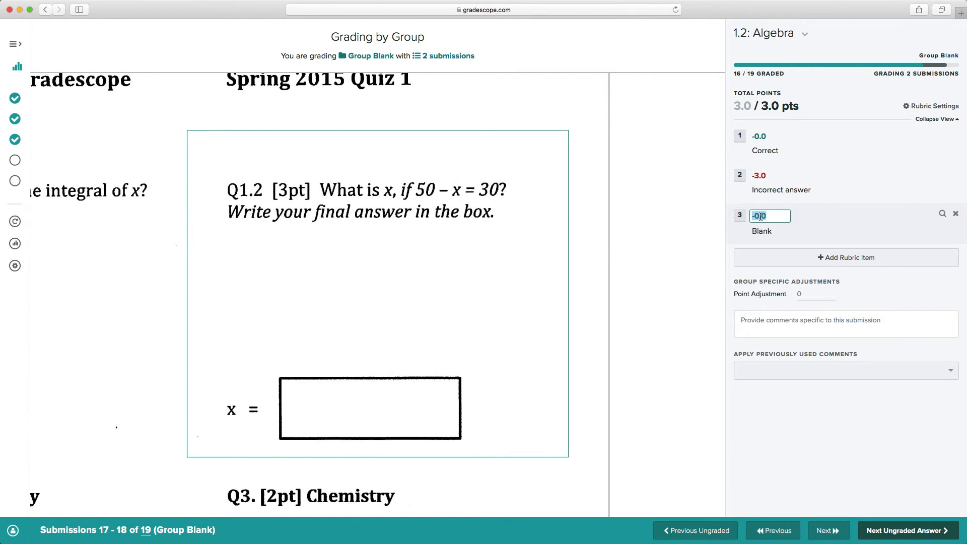
click(829, 530)
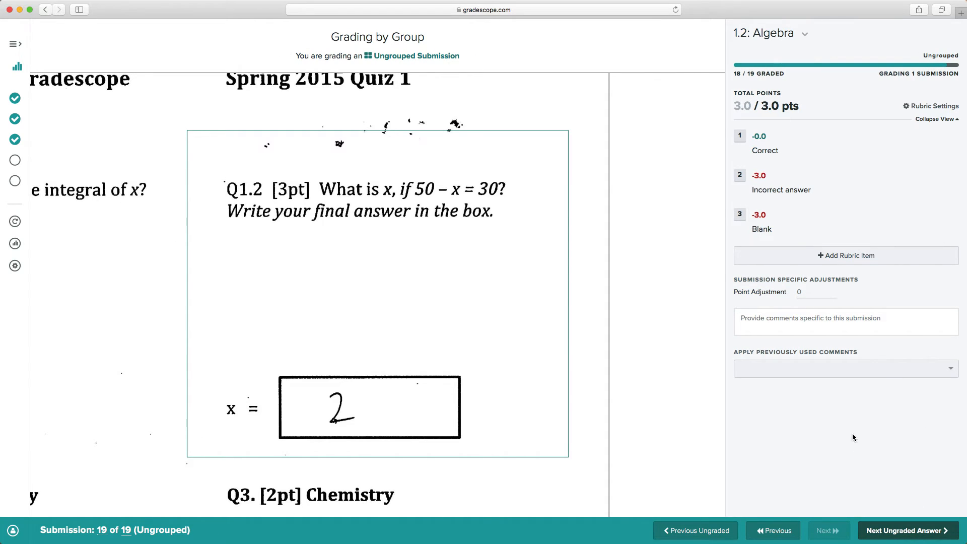
click(739, 175)
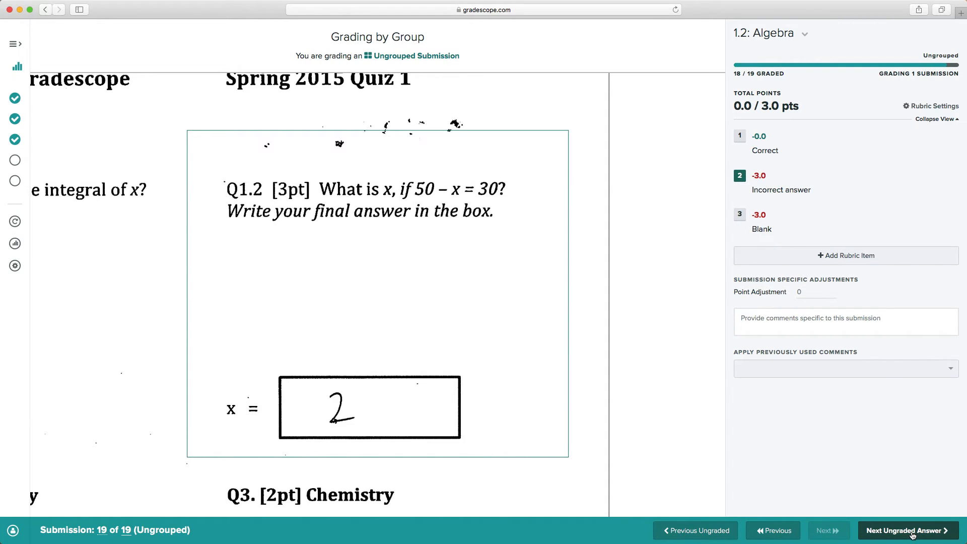
click(906, 530)
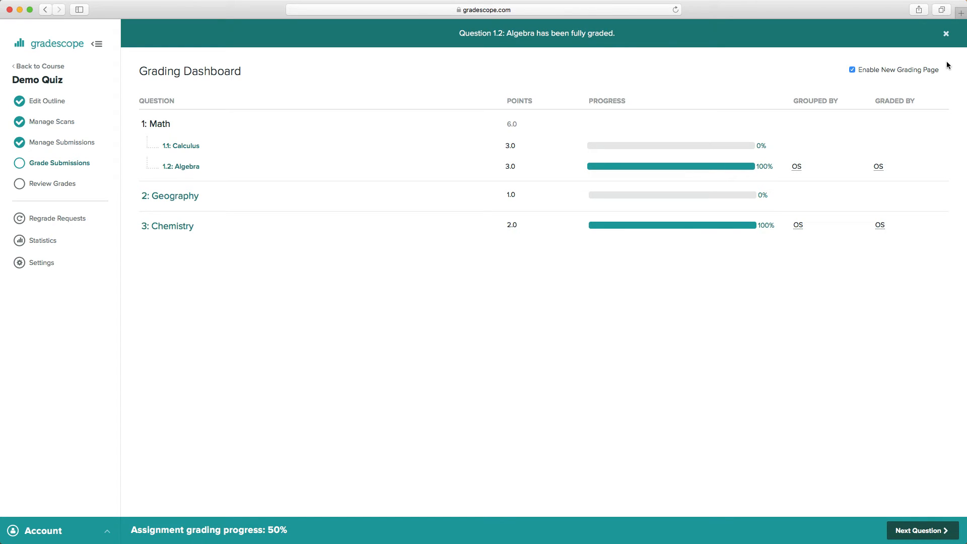
mouse_move(187, 212)
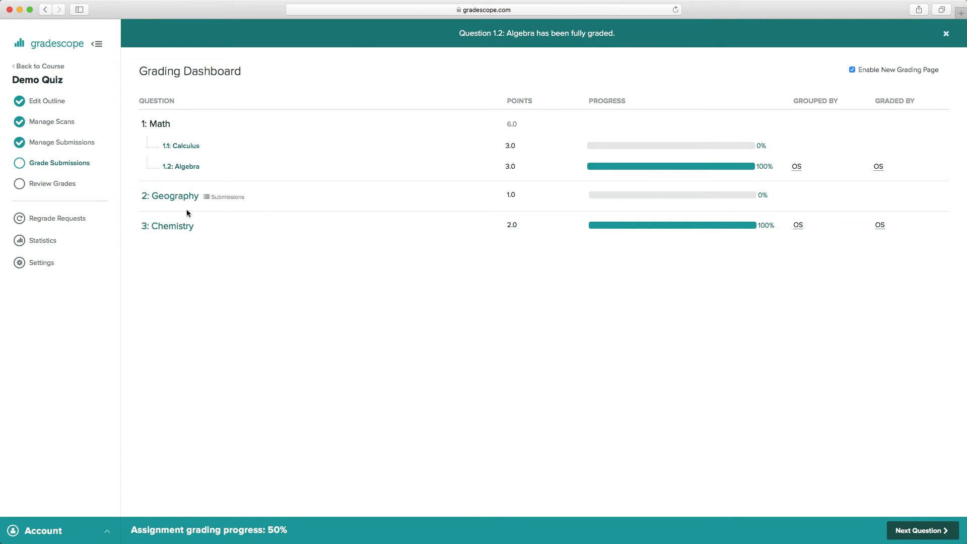
- Open the Geography question (Q2) from the Grading Dashboard to set up answer groups
click(173, 195)
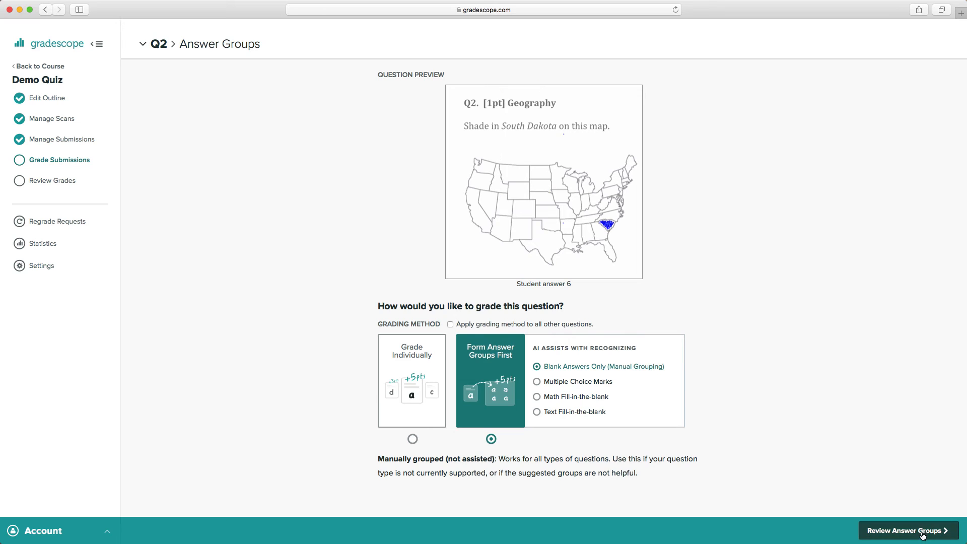
- Manually create South Dakota, Blank and South Carolina answer groups, then proceed to grading
click(907, 531)
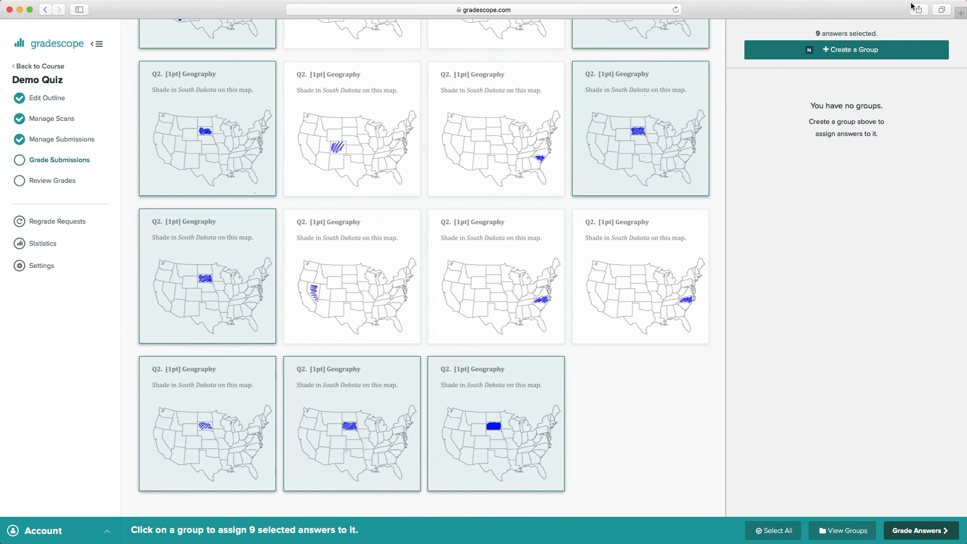
click(845, 49)
text(Bl)
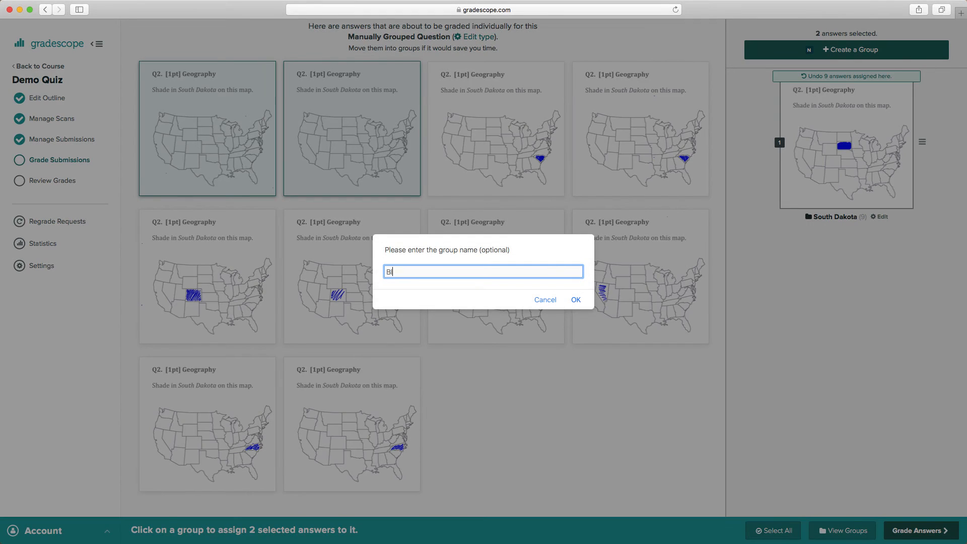
click(574, 299)
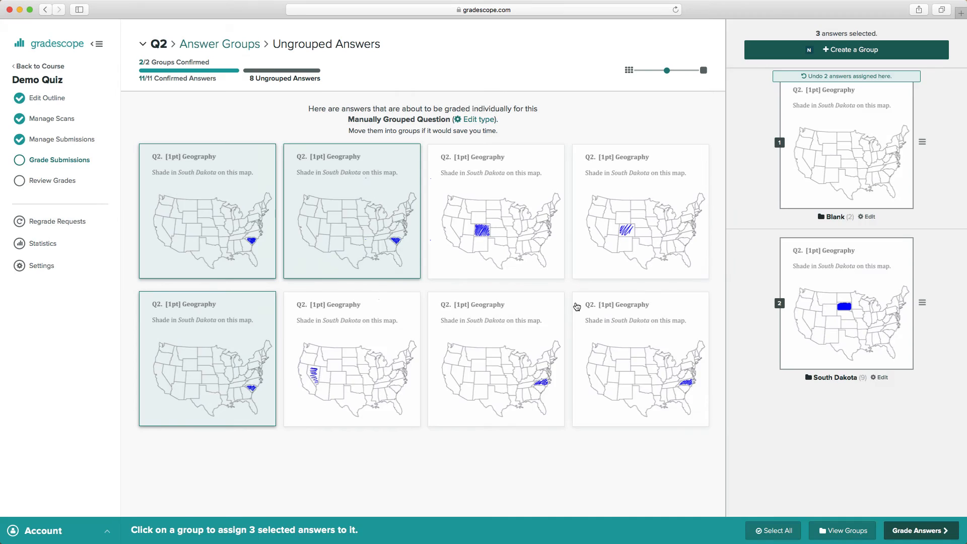
click(880, 344)
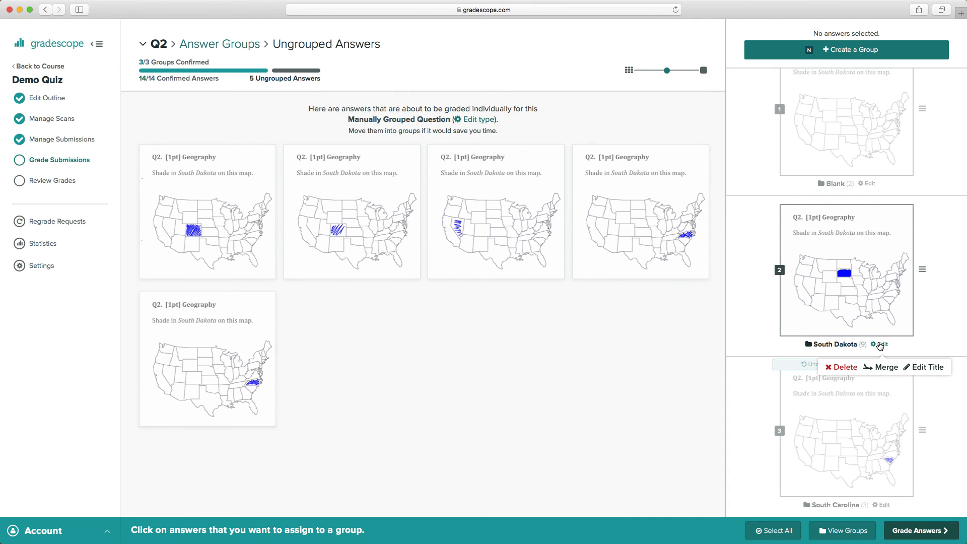
mouse_move(886, 367)
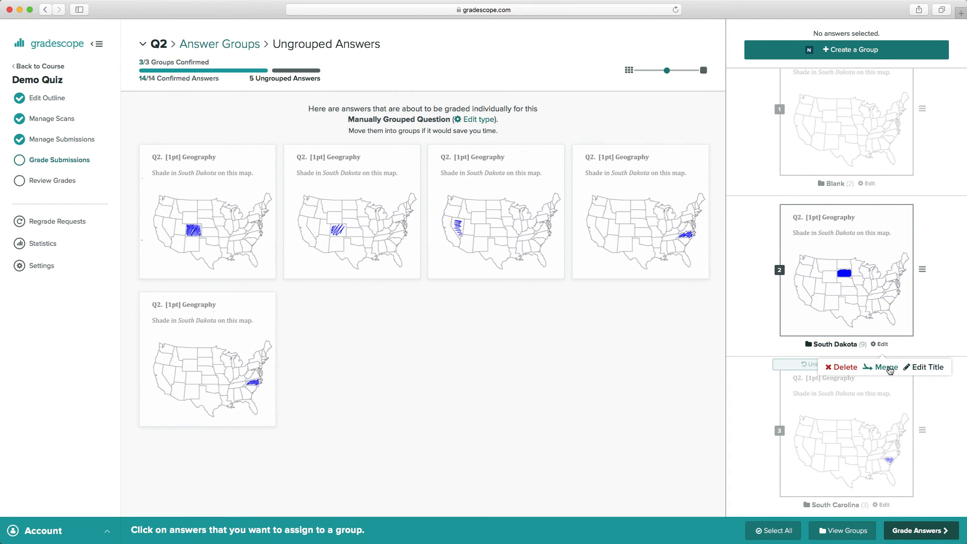
mouse_move(840, 367)
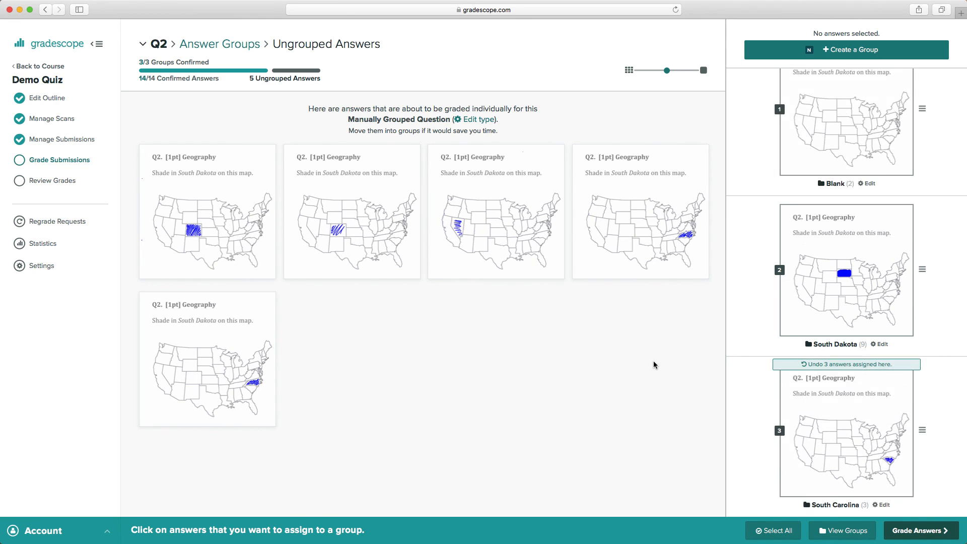
click(919, 530)
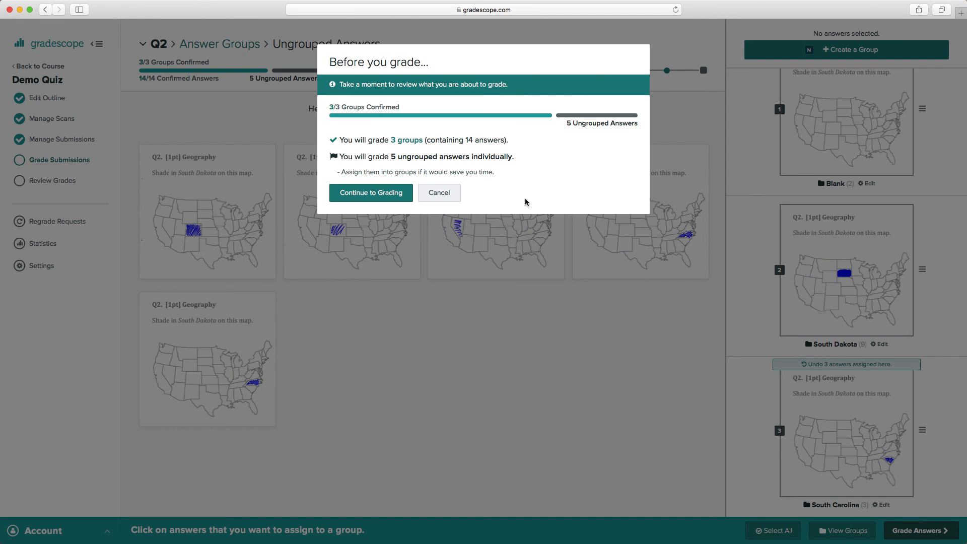